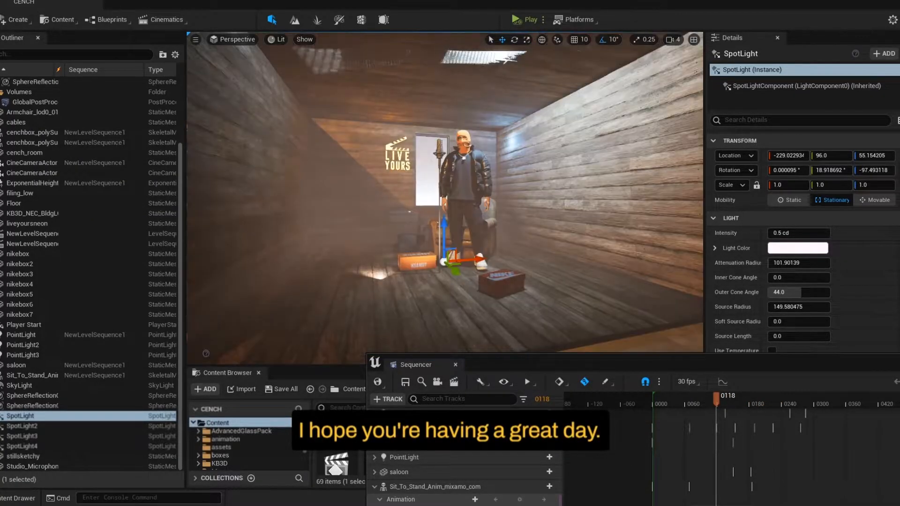
Stamp the nikelogo alpha from a fill layer onto the black puffer jacket's chest.
left_click(16, 365)
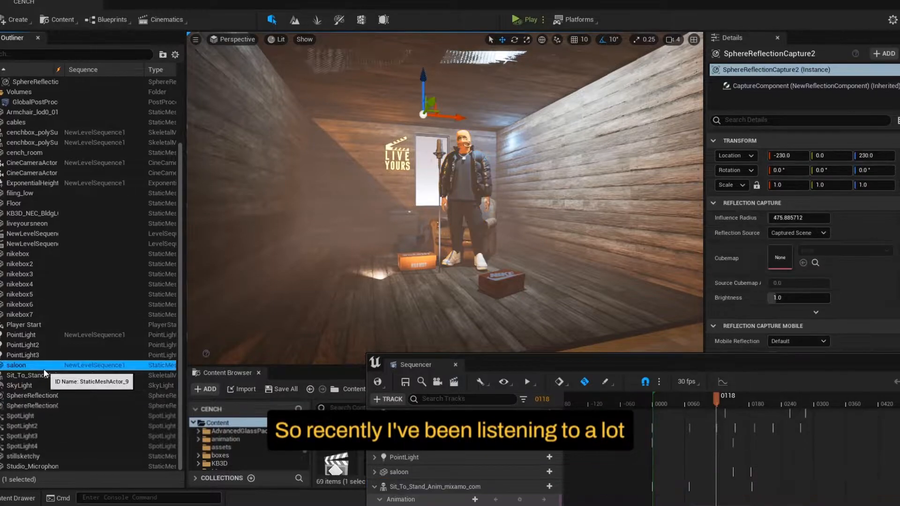
left_click(32, 385)
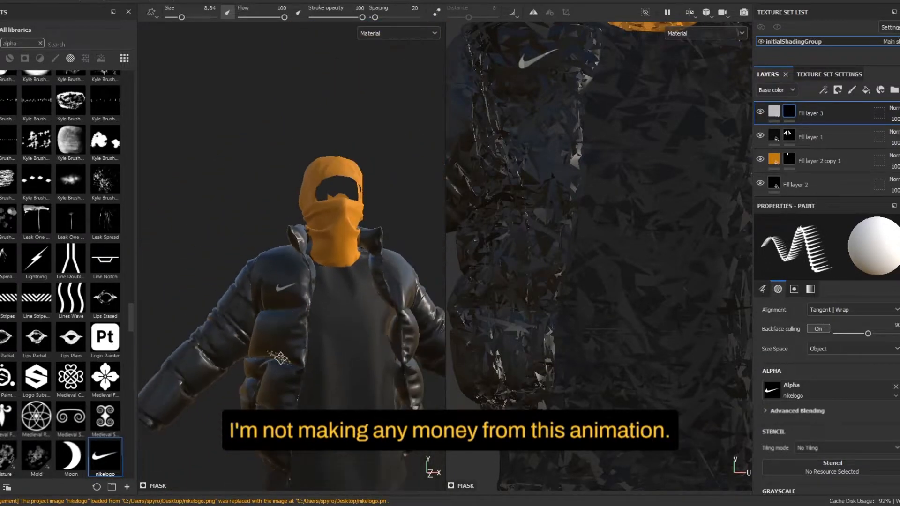
left_click(36, 457)
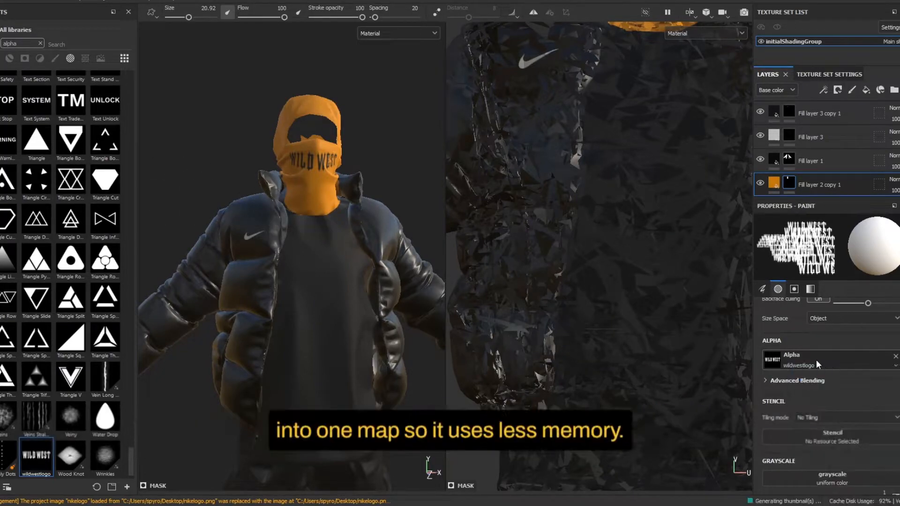
Paint the wildwestlogo alpha from a duplicated fill layer onto the orange balaclava.
left_click(894, 359)
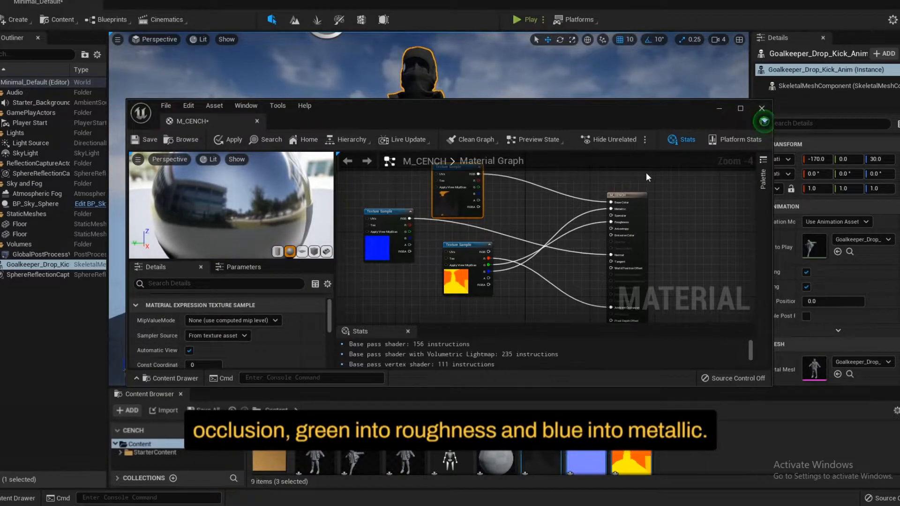
mouse_move(149, 139)
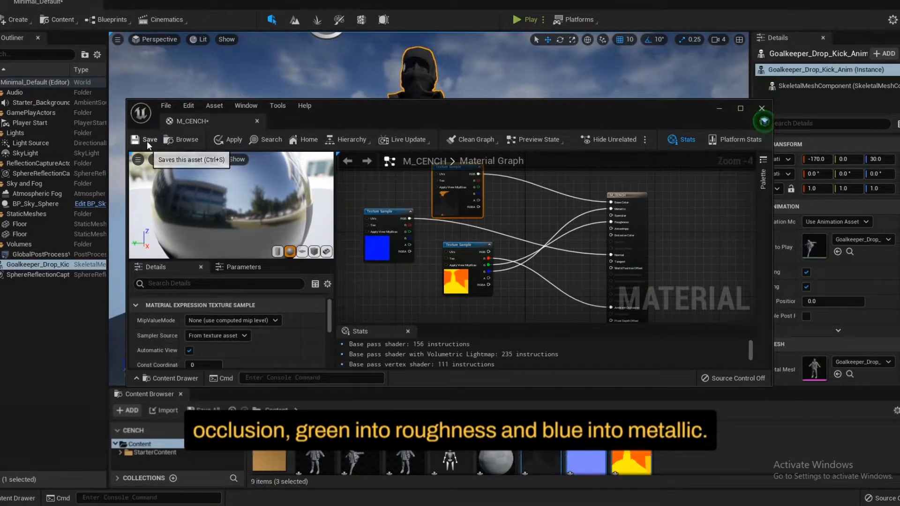
Save the M_CENCH material with its packed texture channels wired in.
left_click(761, 109)
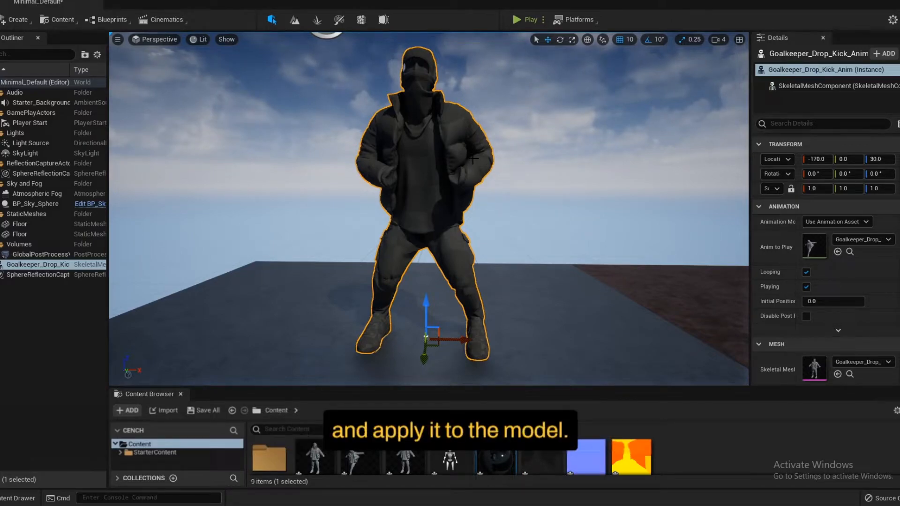
Drag money_pCube meshes into the level as a pile in front of the character.
left_click(36, 204)
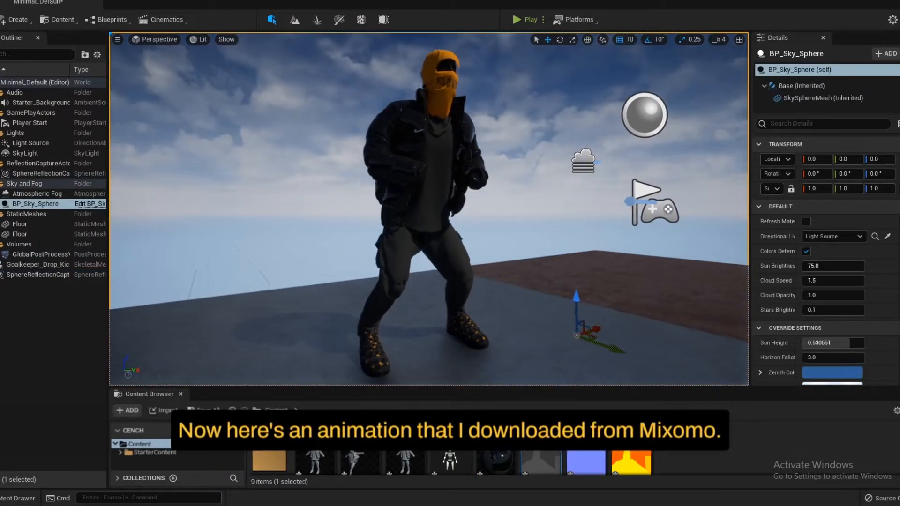
left_click(517, 19)
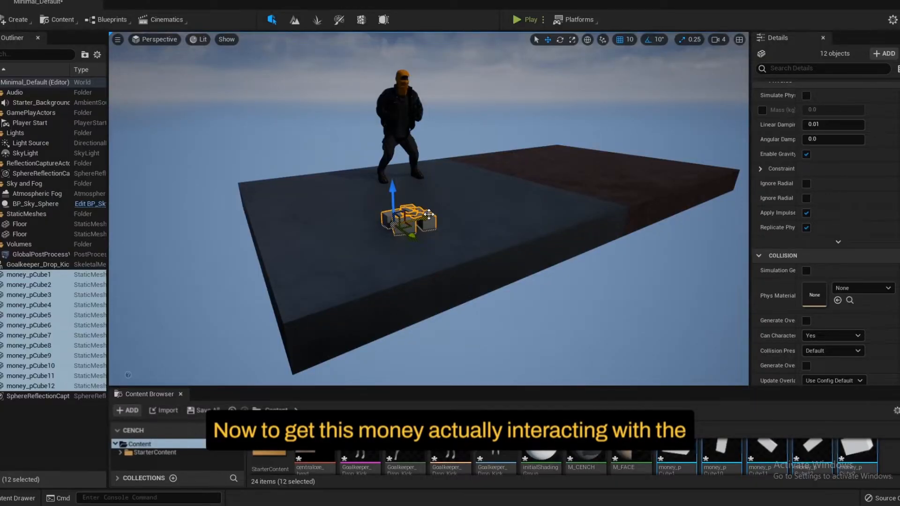
Enable Simulate Physics on the selected money_pCube actors in the Details panel.
left_click(29, 294)
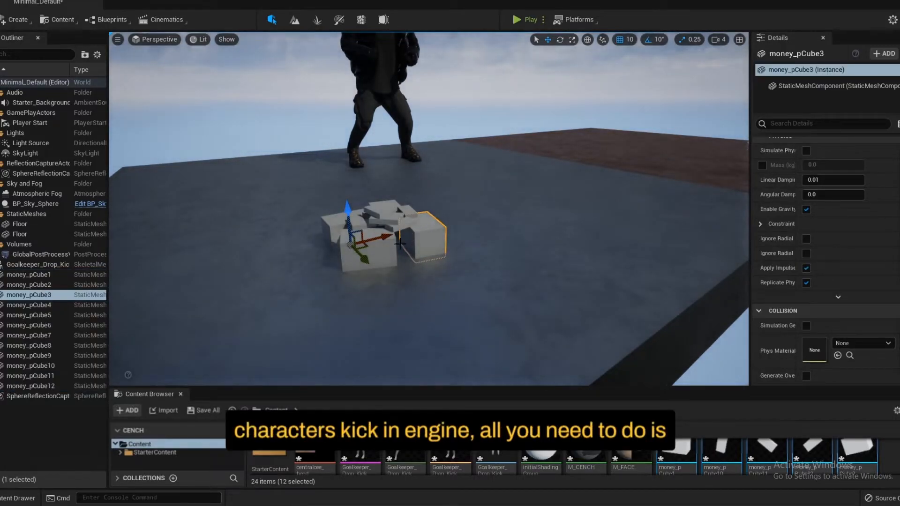
left_click(30, 385)
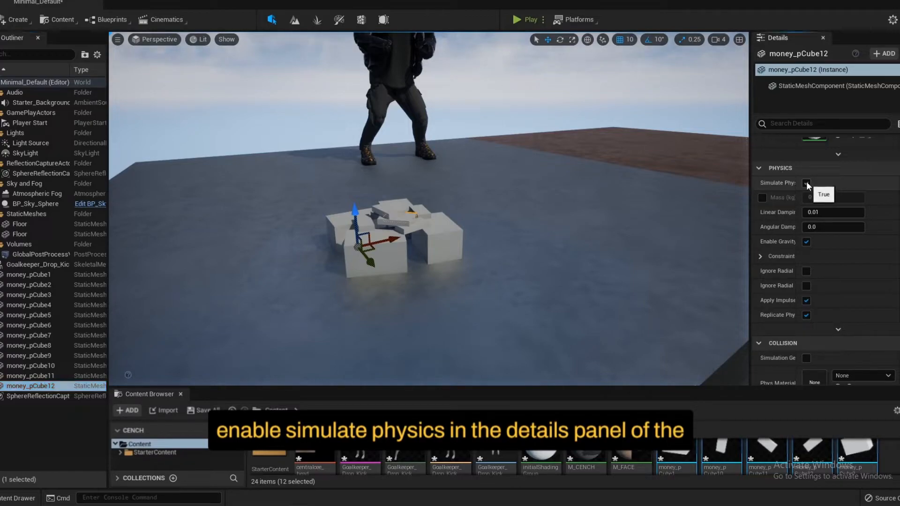
left_click(516, 19)
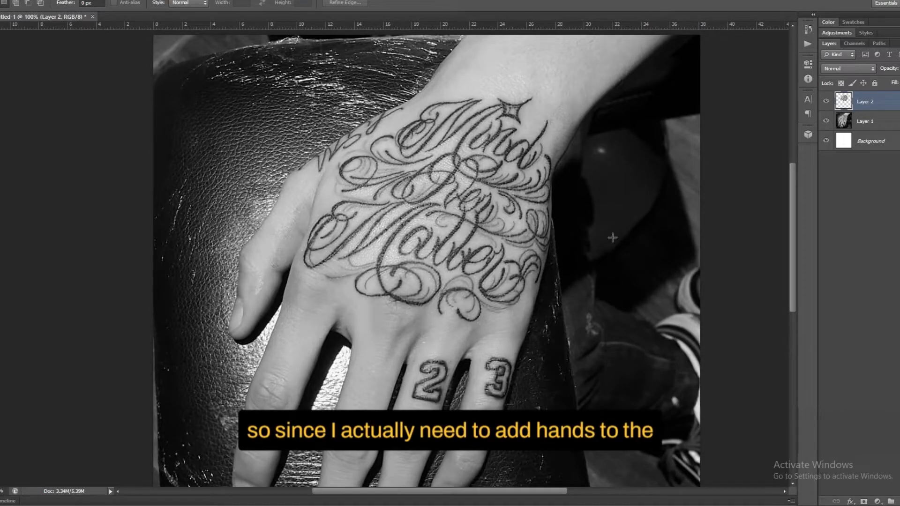
Hide the Background and hand photo layers, leaving the cut-out tattoo lettering on transparency.
left_click(870, 140)
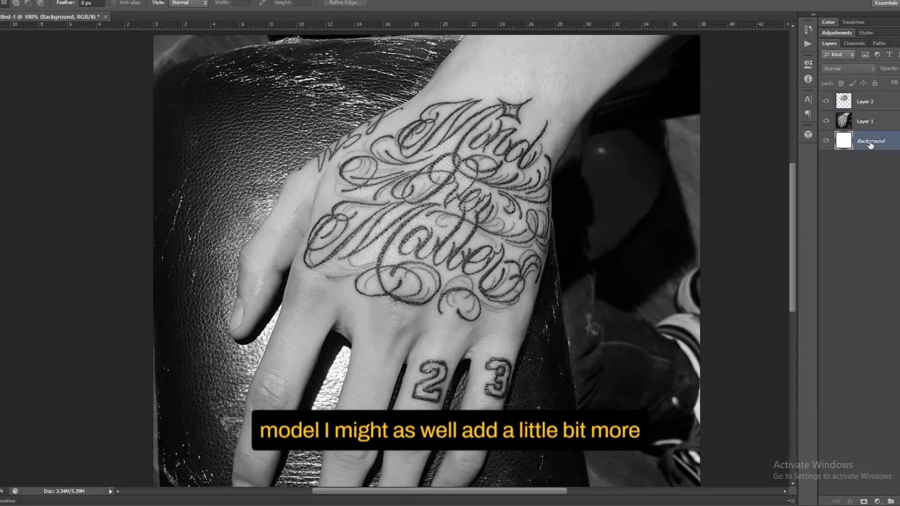
left_click(827, 140)
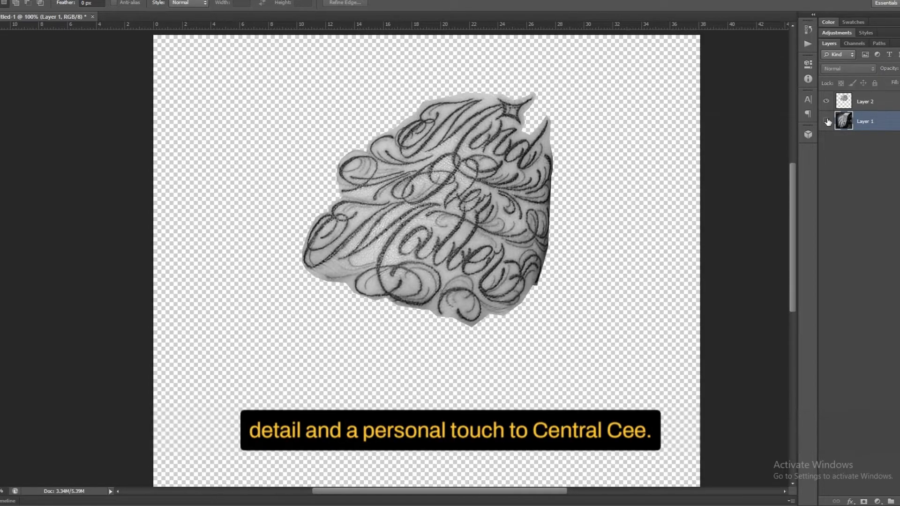